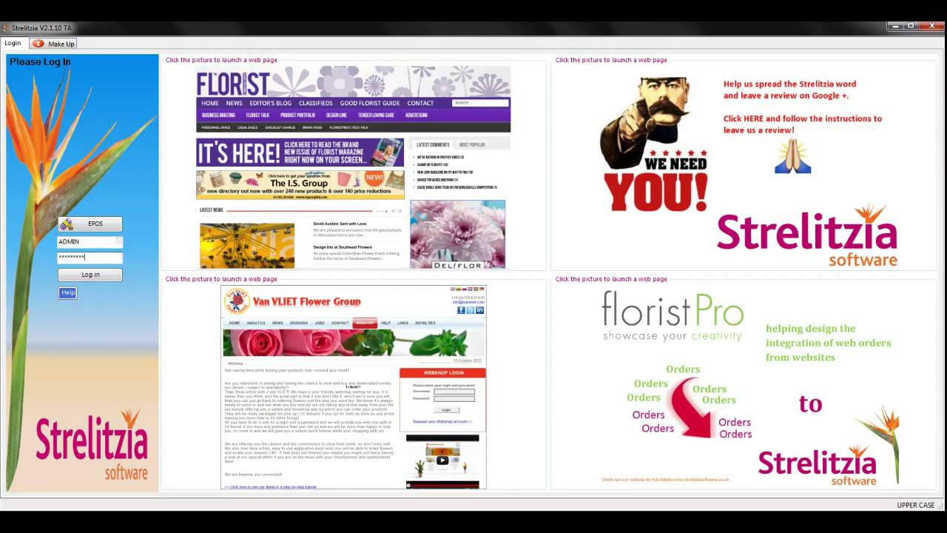
# Log in as ADMIN so all program sections become available
pyautogui.click(89, 273)
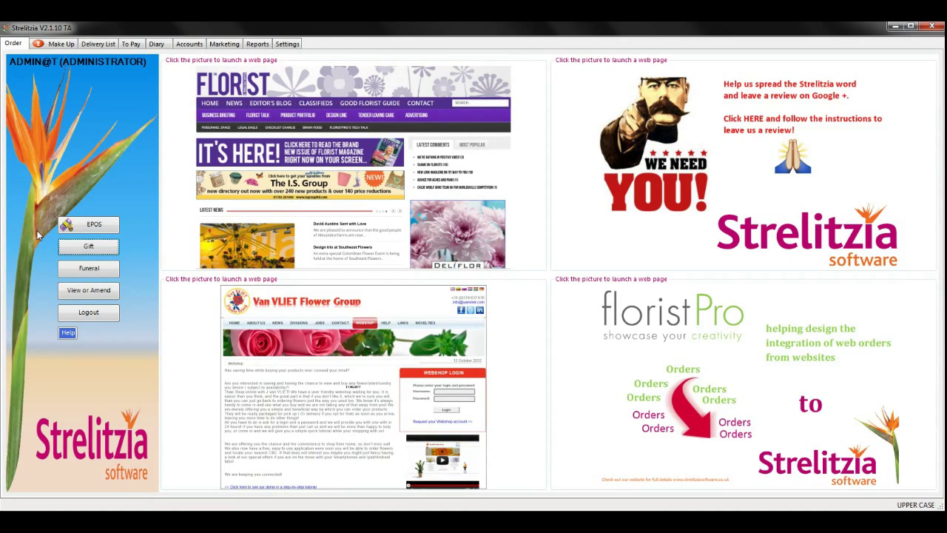
pyautogui.click(189, 44)
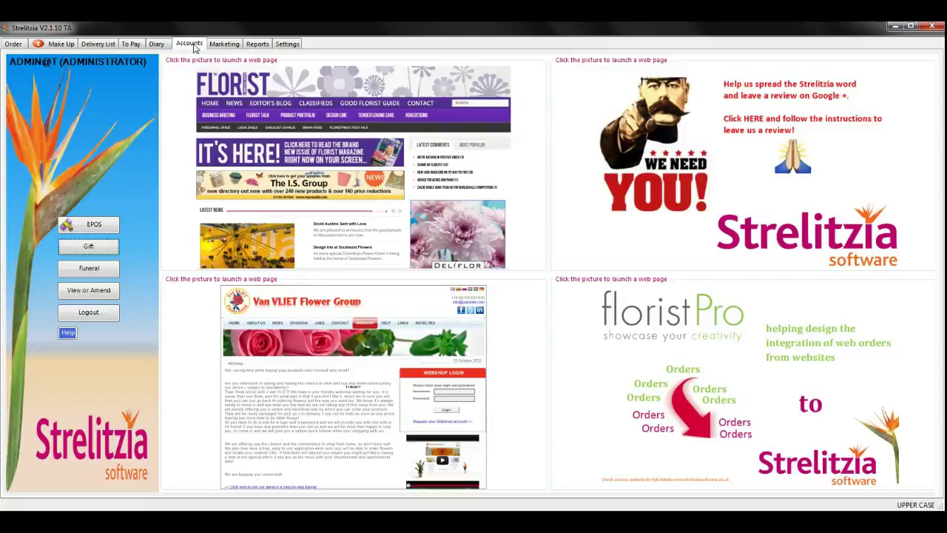
# Go to Accounts, glance at the first customer's Pending orders, return to Current and bring up Postings
pyautogui.click(189, 44)
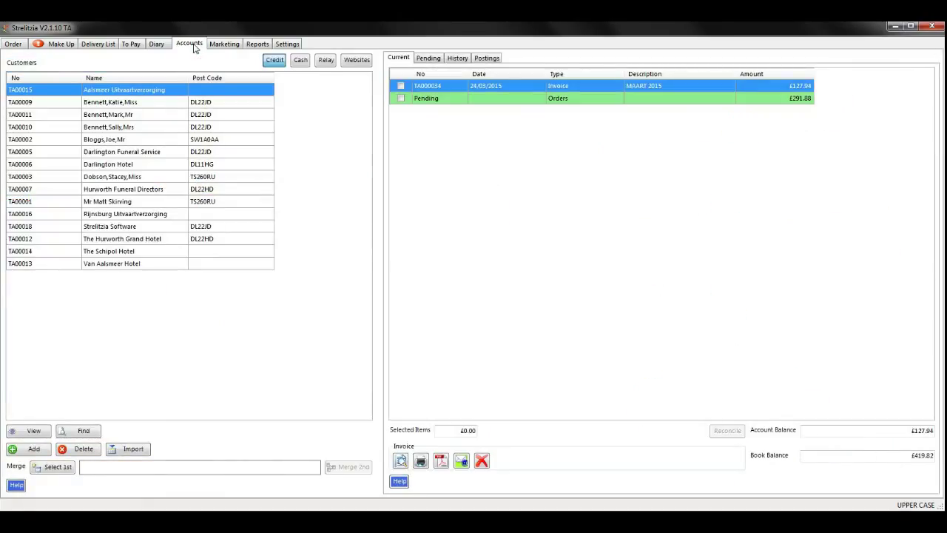
pyautogui.click(427, 58)
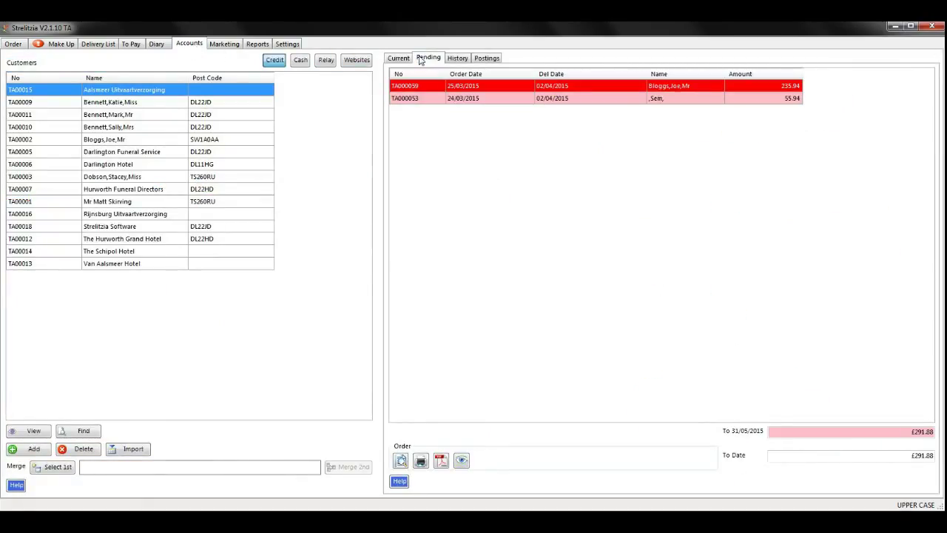
pyautogui.click(398, 58)
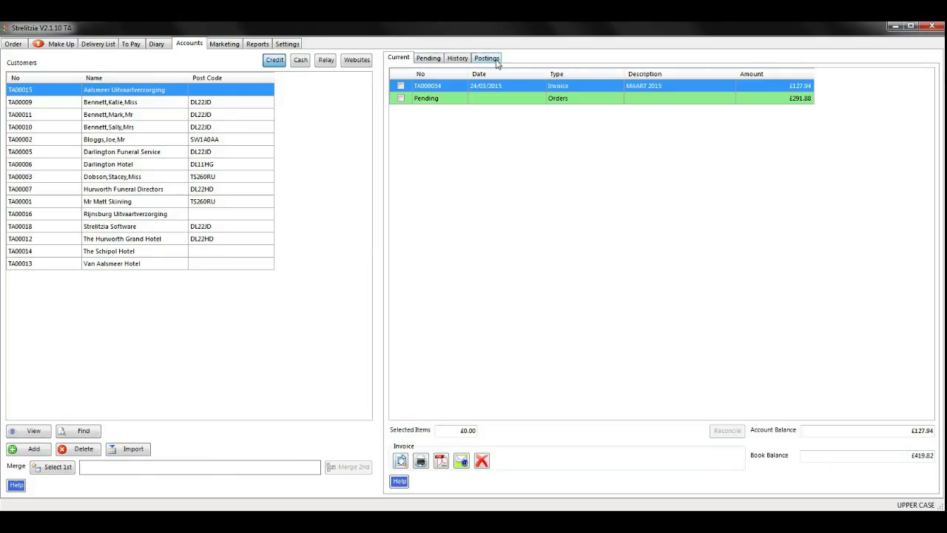
pyautogui.click(485, 58)
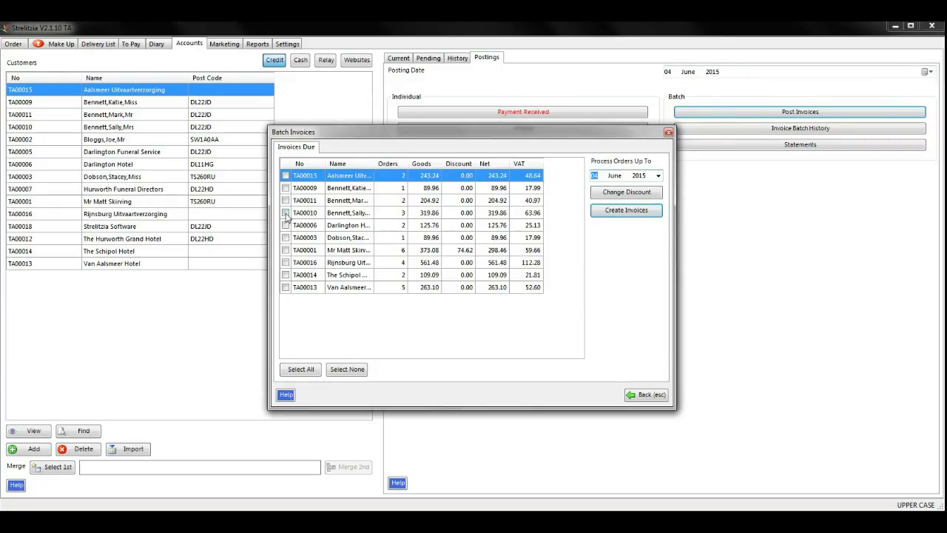
# Tick every customer with orders due via Select All and start creating their invoices
pyautogui.click(285, 199)
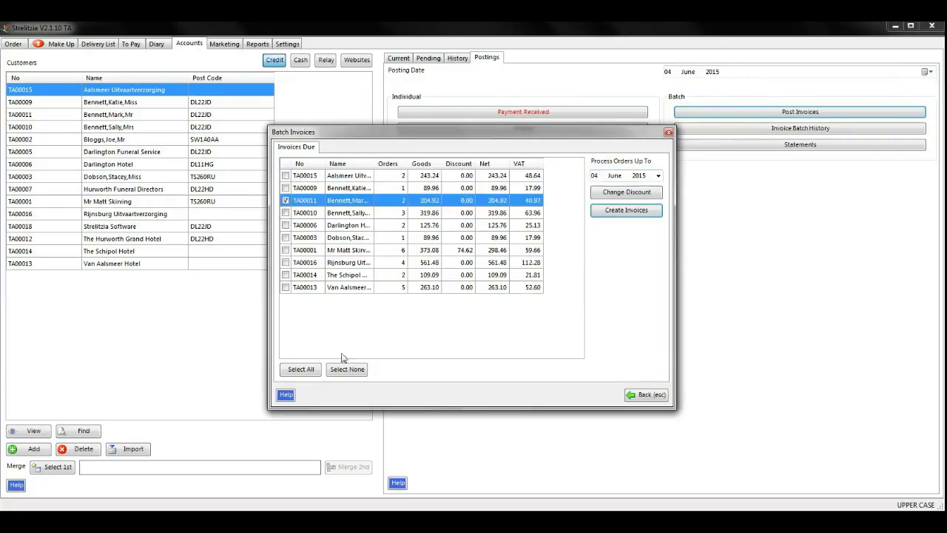
pyautogui.click(301, 370)
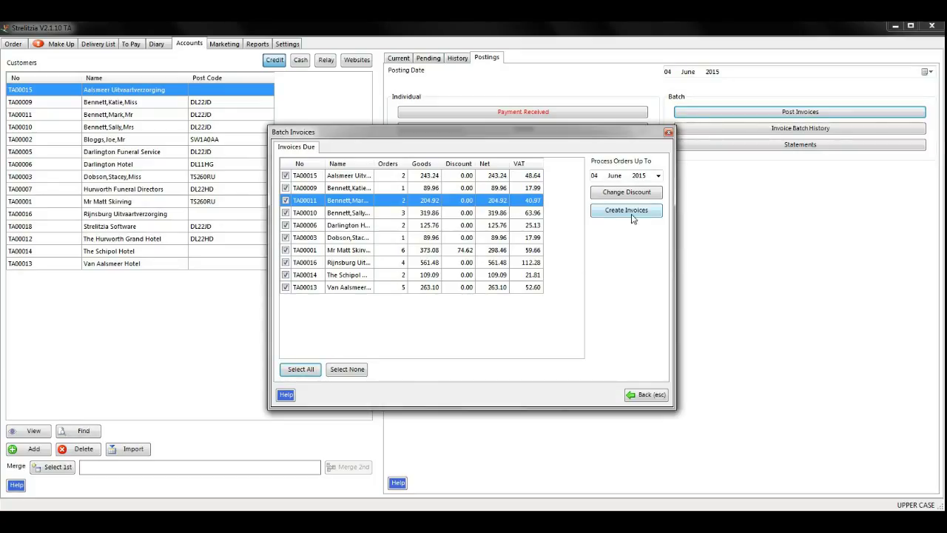
pyautogui.click(626, 210)
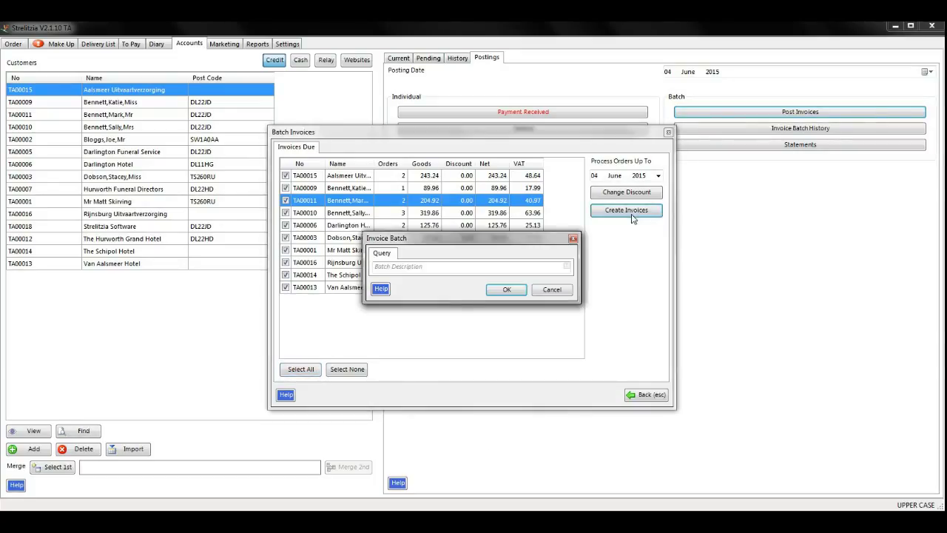
# Describe the batch as 'MAY 2015 INVOICES' and confirm to create the invoices
pyautogui.write('MAY 2015 I')
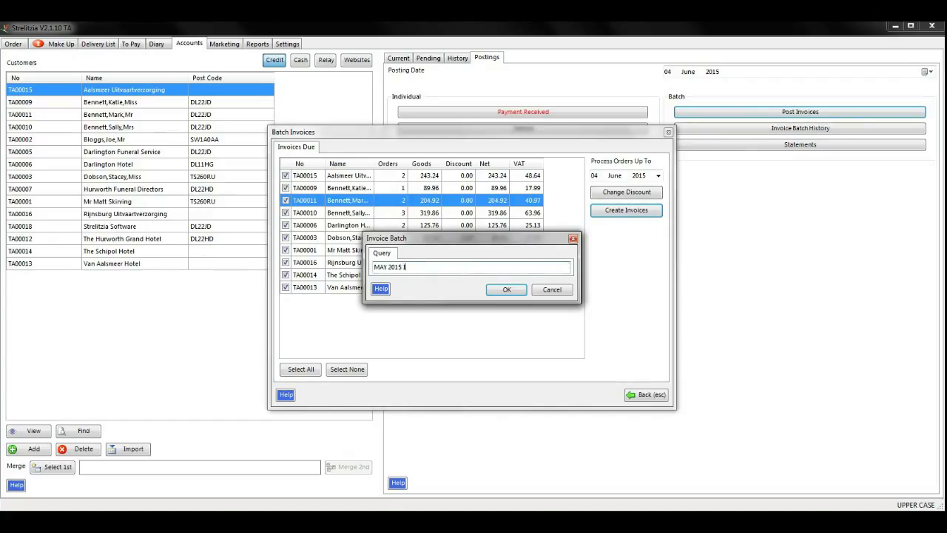
pyautogui.write('NVOICES')
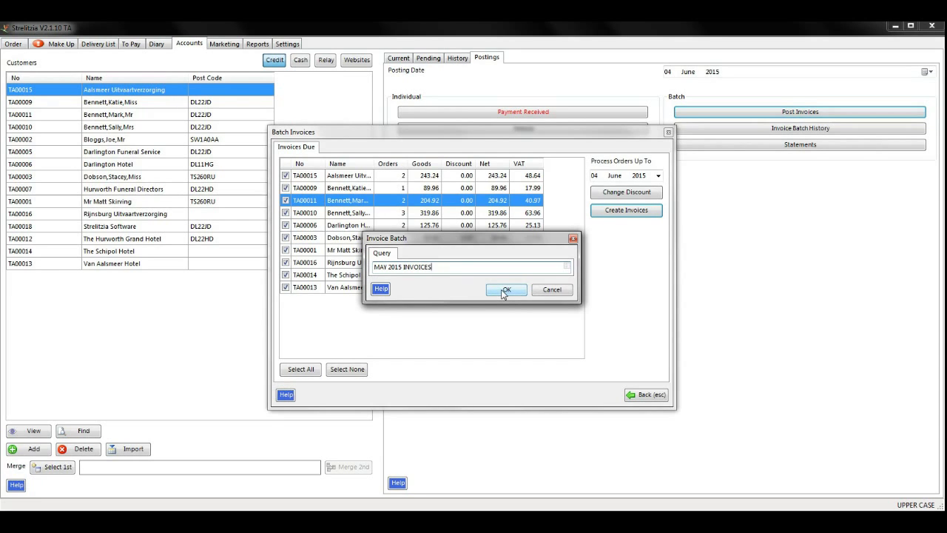
pyautogui.click(506, 289)
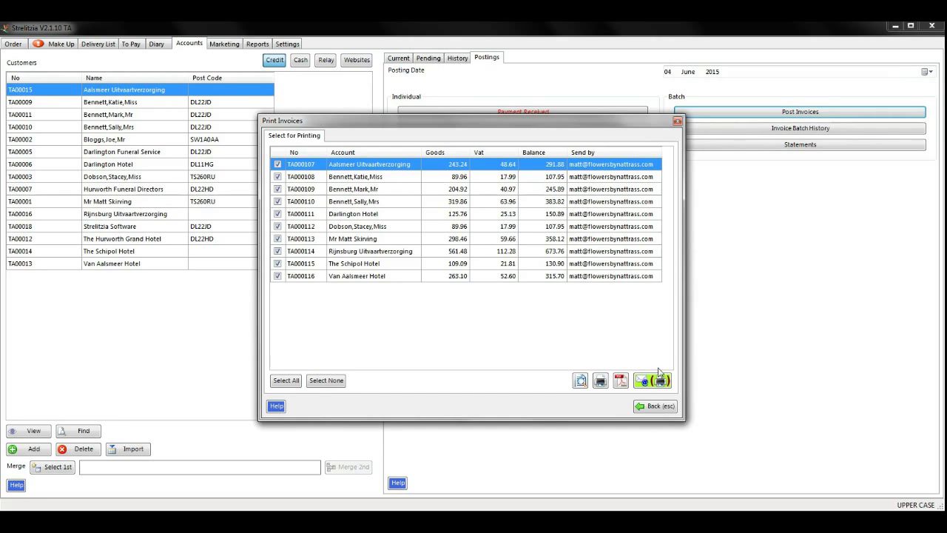
# Email the batch invoices to customers and check the £291.08 invoice in the first Current account
pyautogui.click(653, 379)
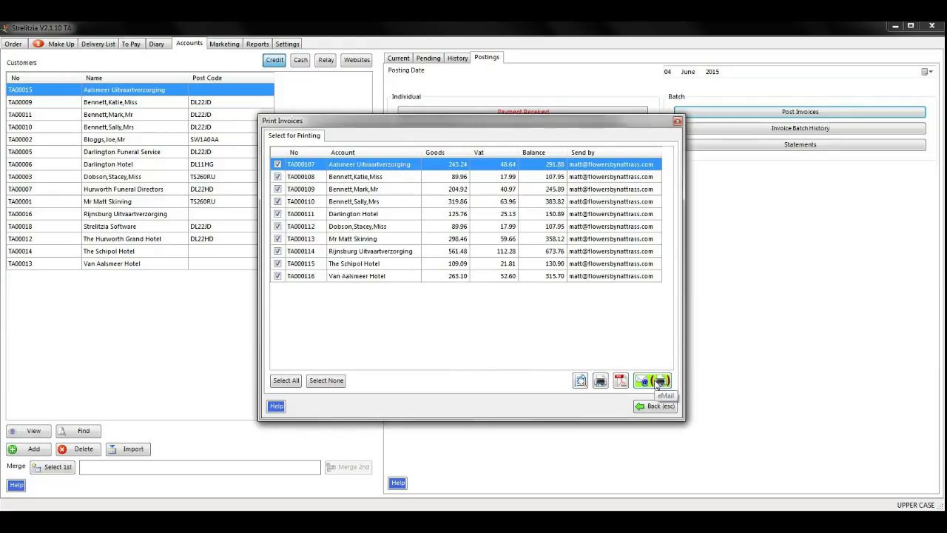
pyautogui.click(654, 406)
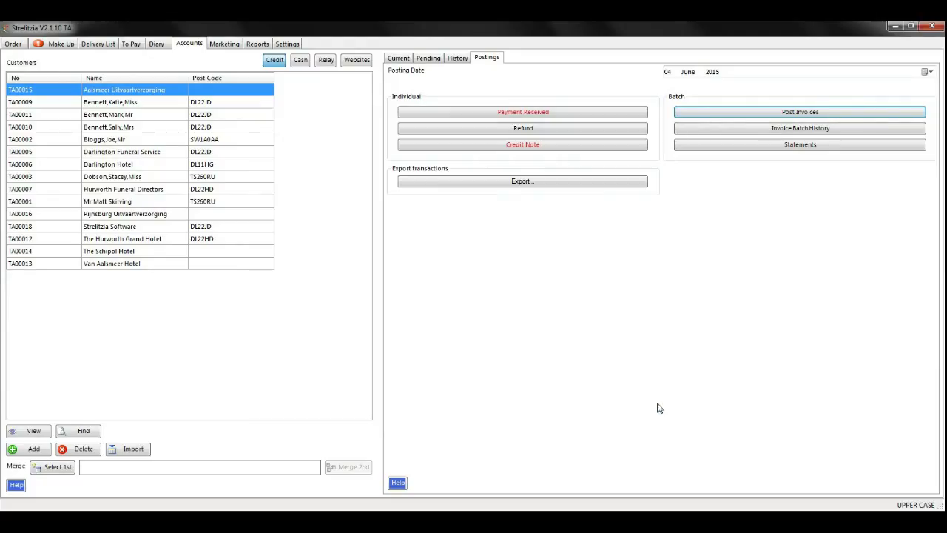
pyautogui.click(398, 58)
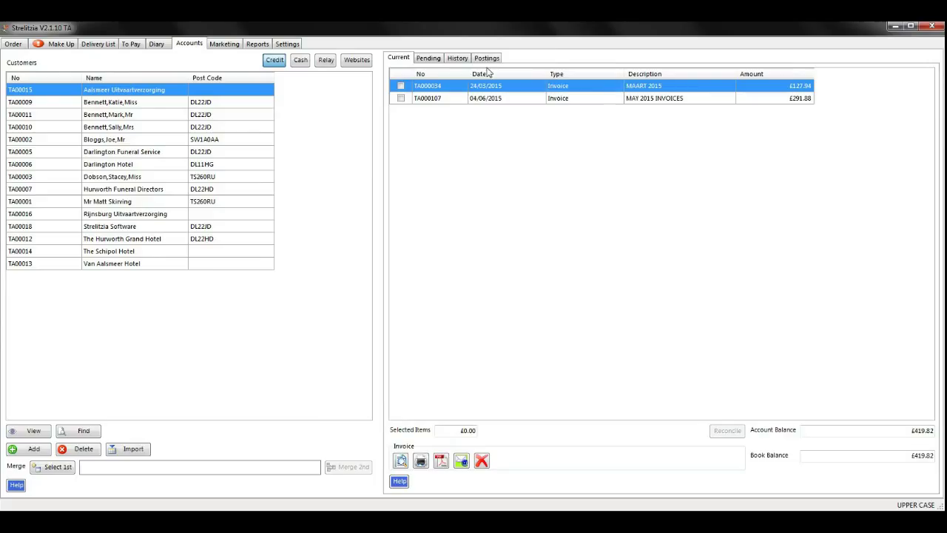